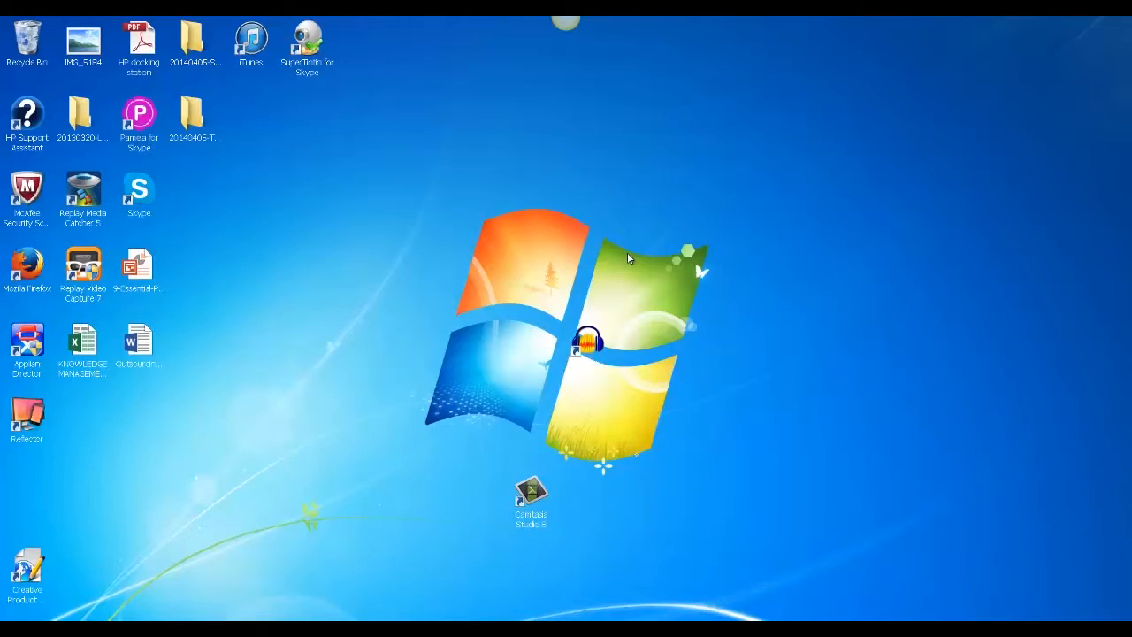
mouse_move(336, 345)
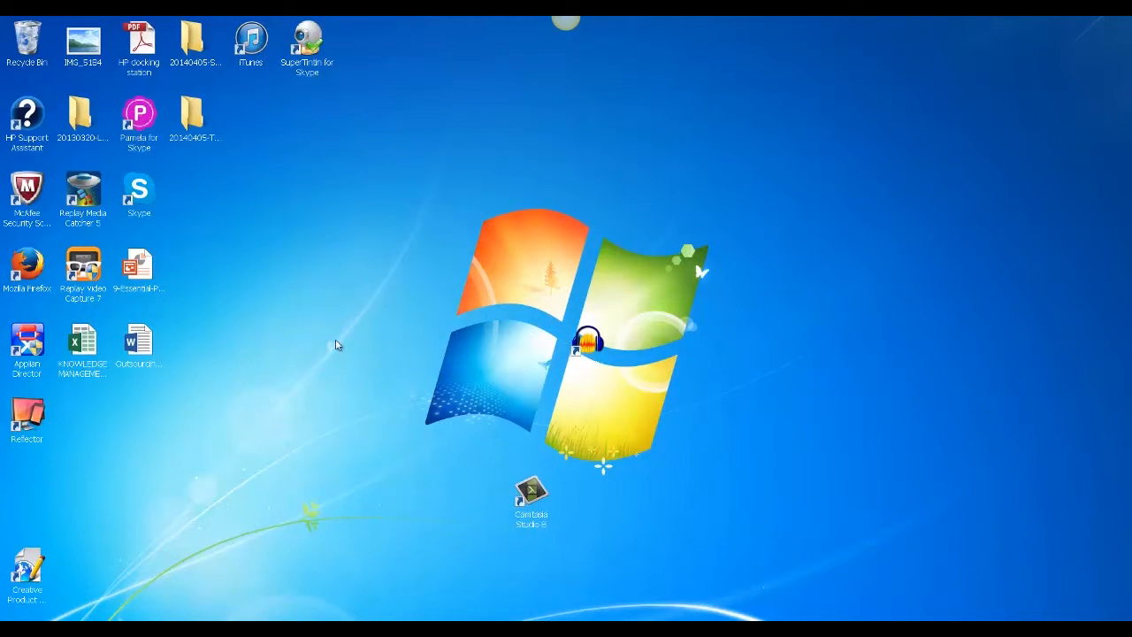
mouse_move(584, 354)
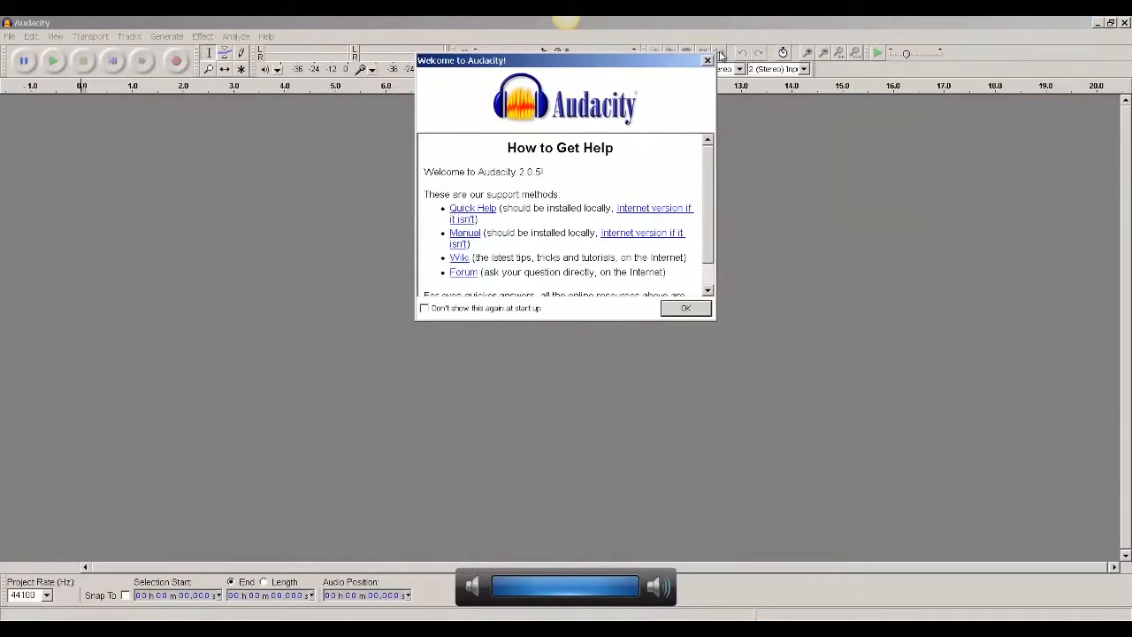
Dismiss the welcome window and import the main episode MP3 from PODCAST > MP3s-TO-EDIT
left_click(687, 308)
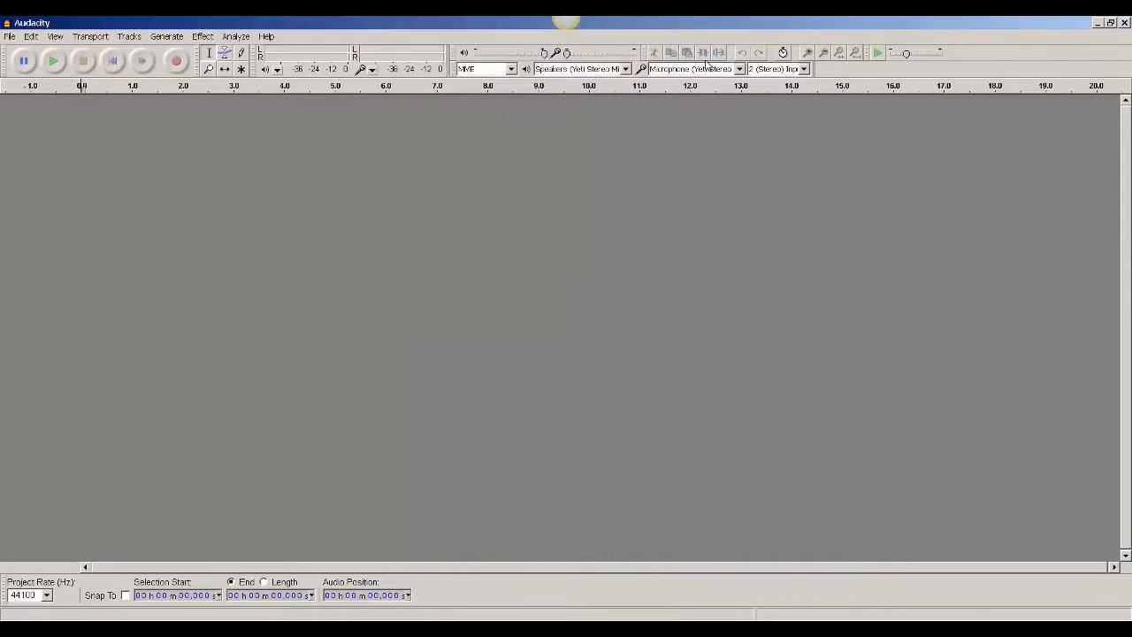
mouse_move(699, 69)
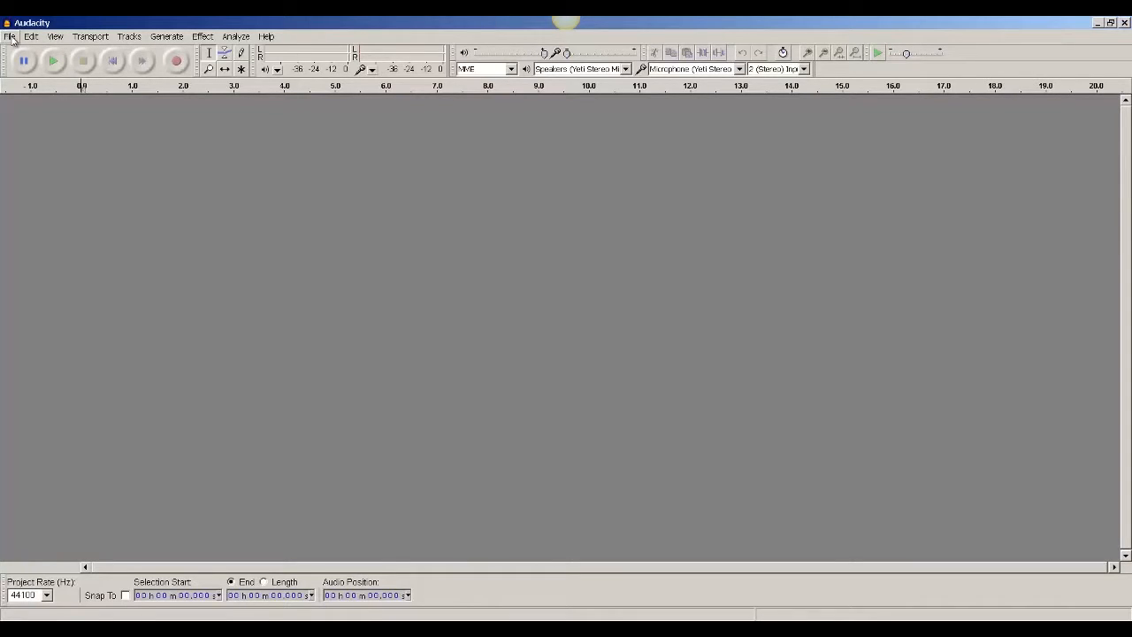
left_click(10, 35)
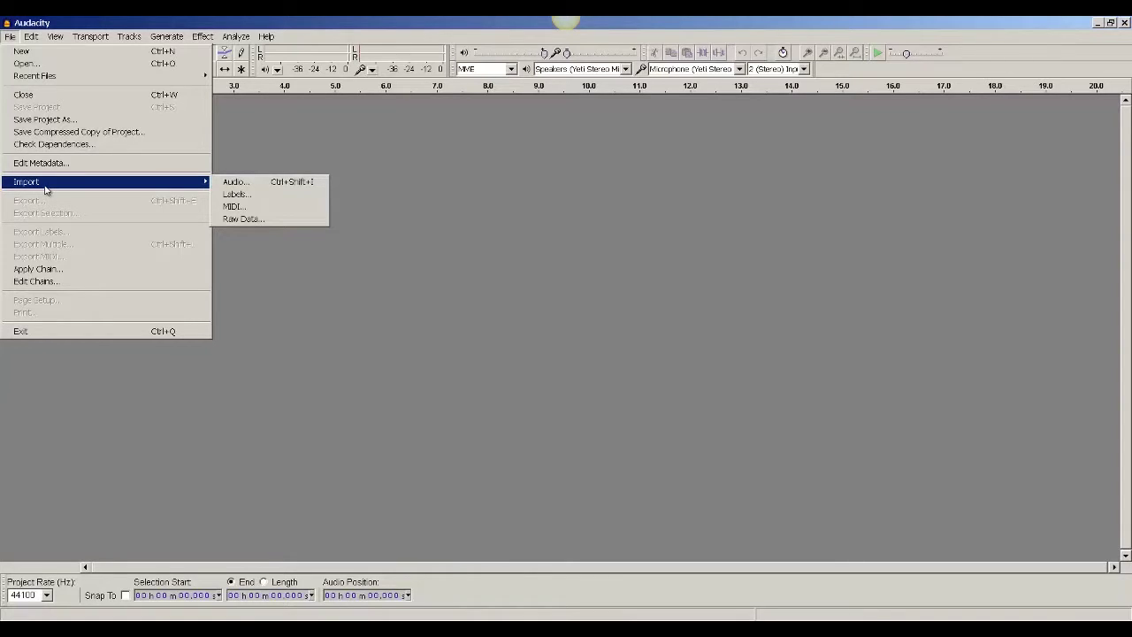
mouse_move(222, 186)
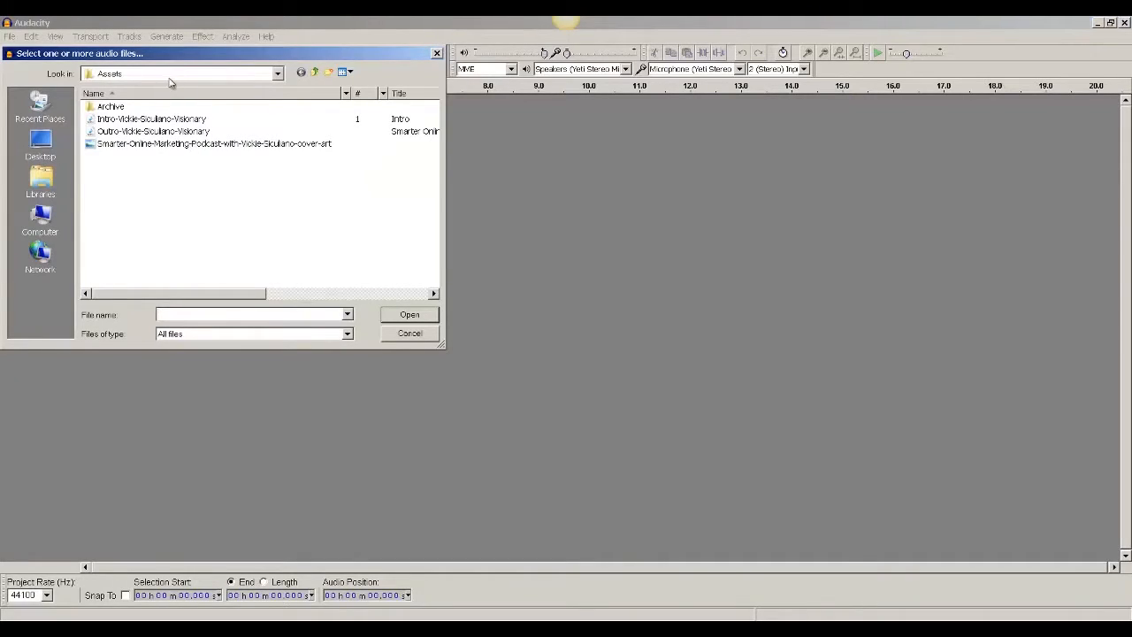
left_click(315, 72)
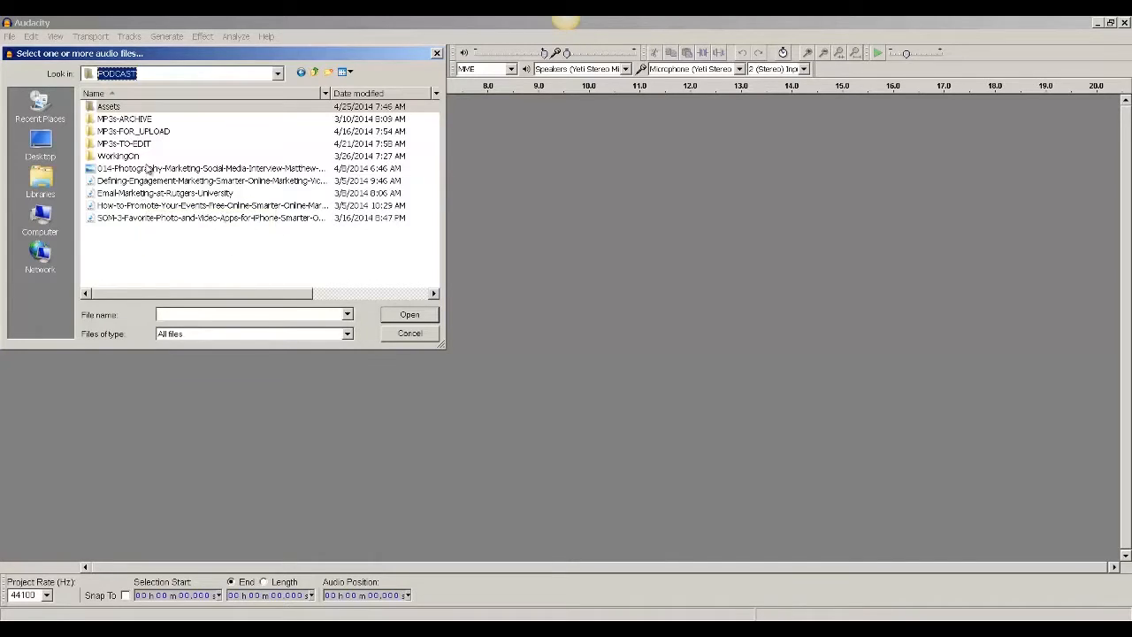
mouse_move(124, 143)
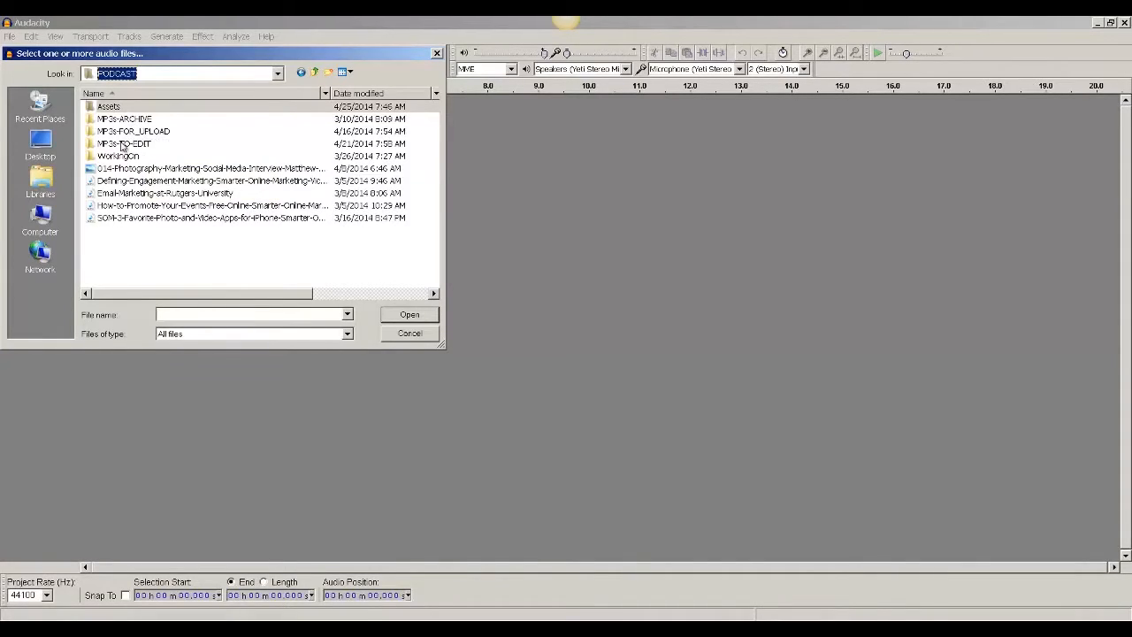
double_click(124, 143)
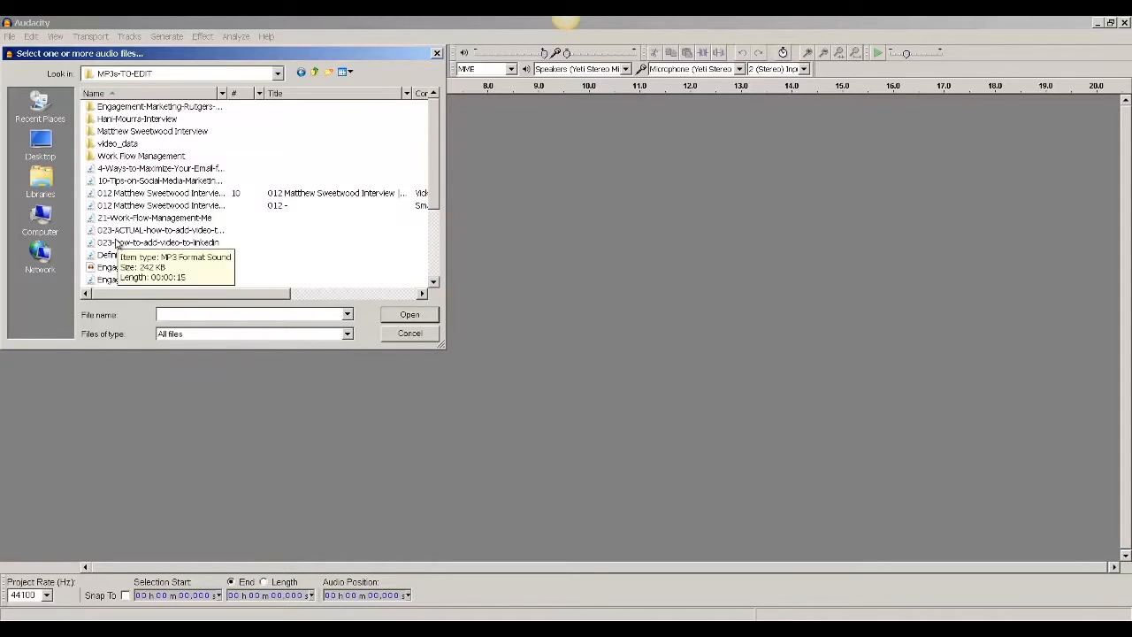
left_click(410, 332)
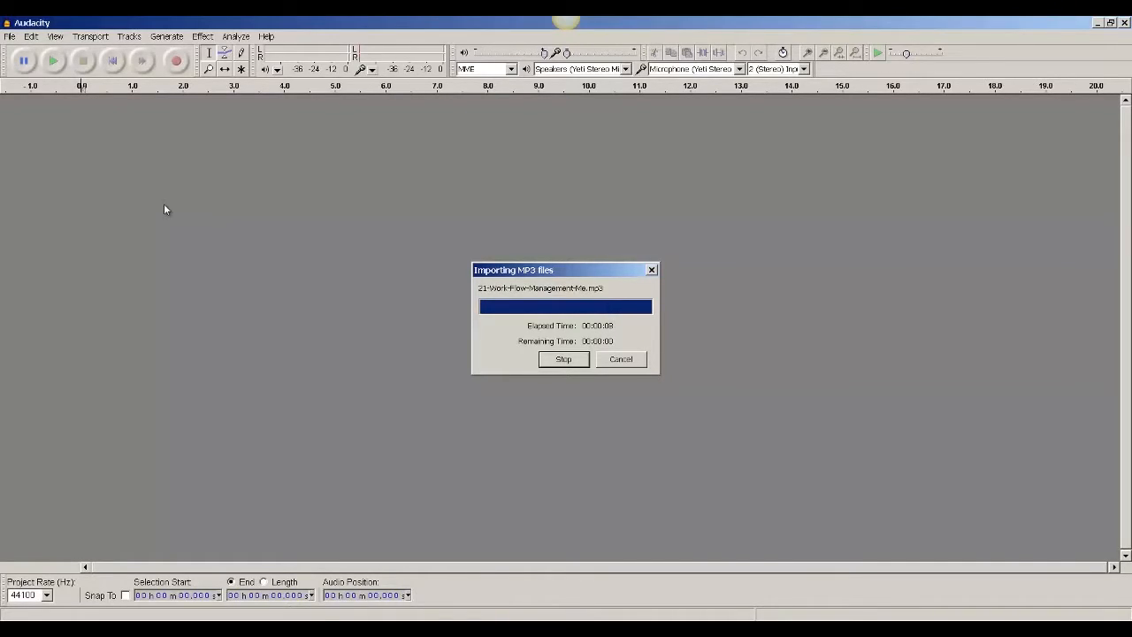
mouse_move(161, 212)
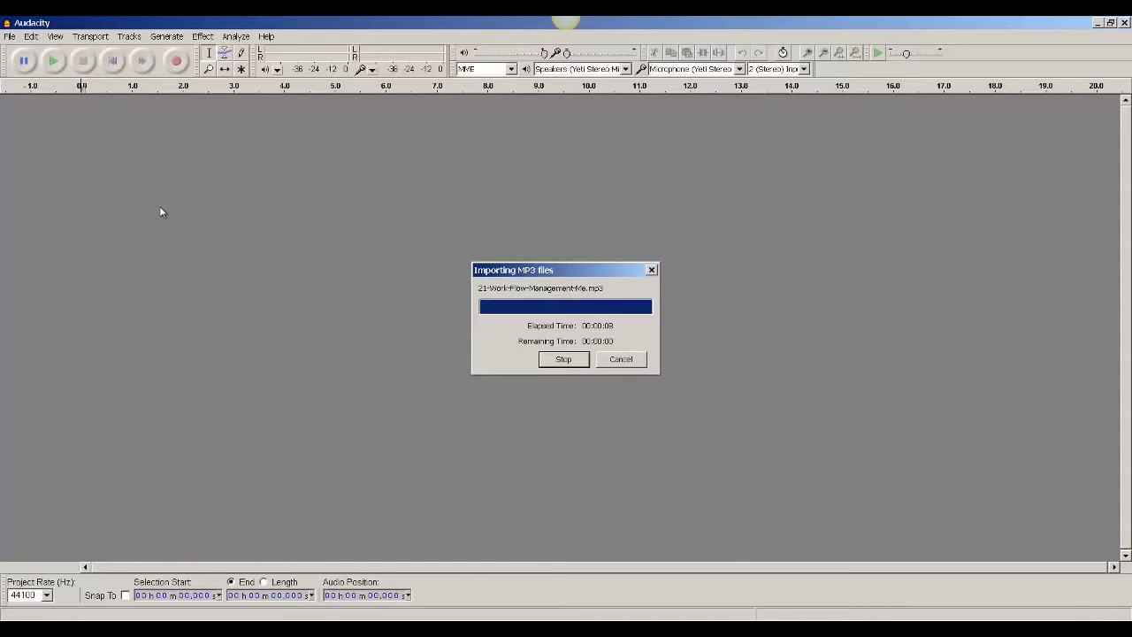
mouse_move(482, 361)
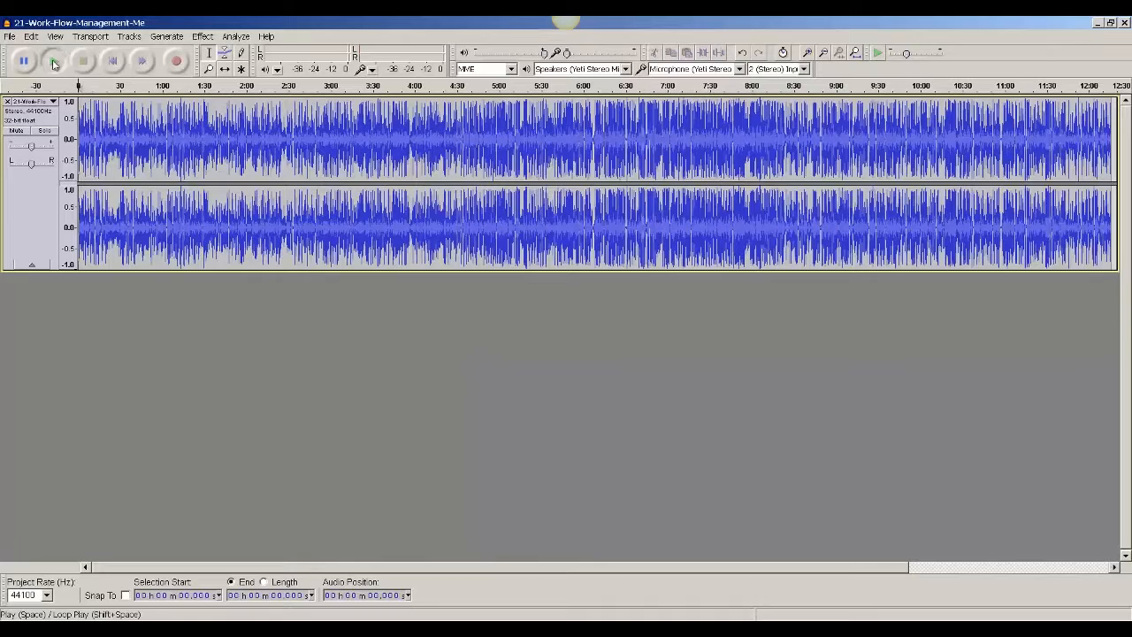
Play the imported episode track briefly and stop playback
left_click(21, 60)
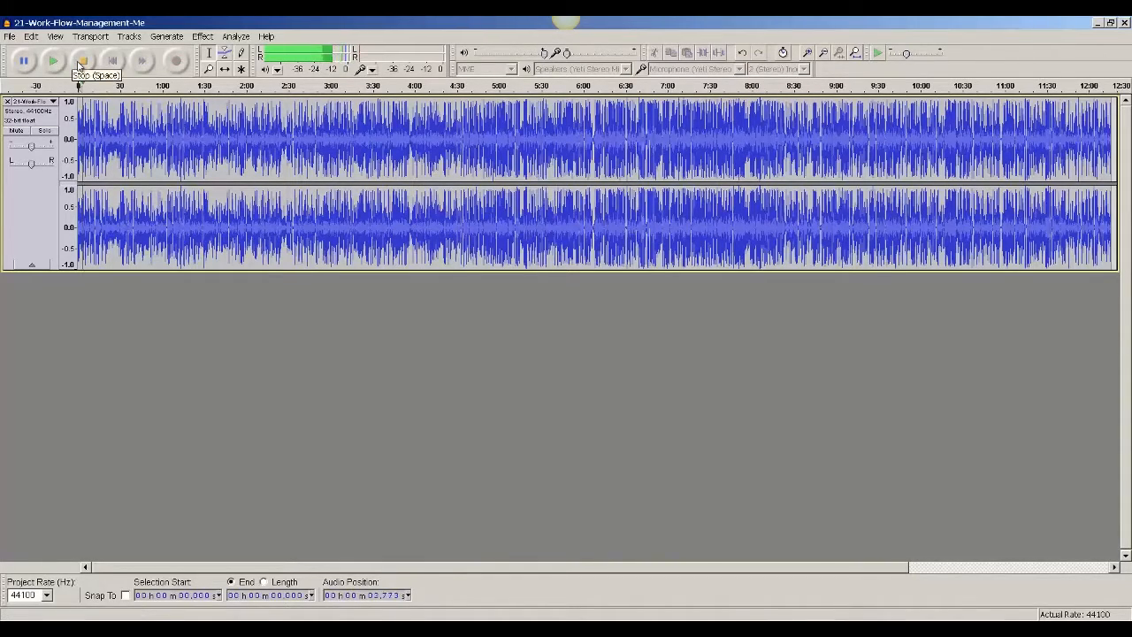
left_click(53, 60)
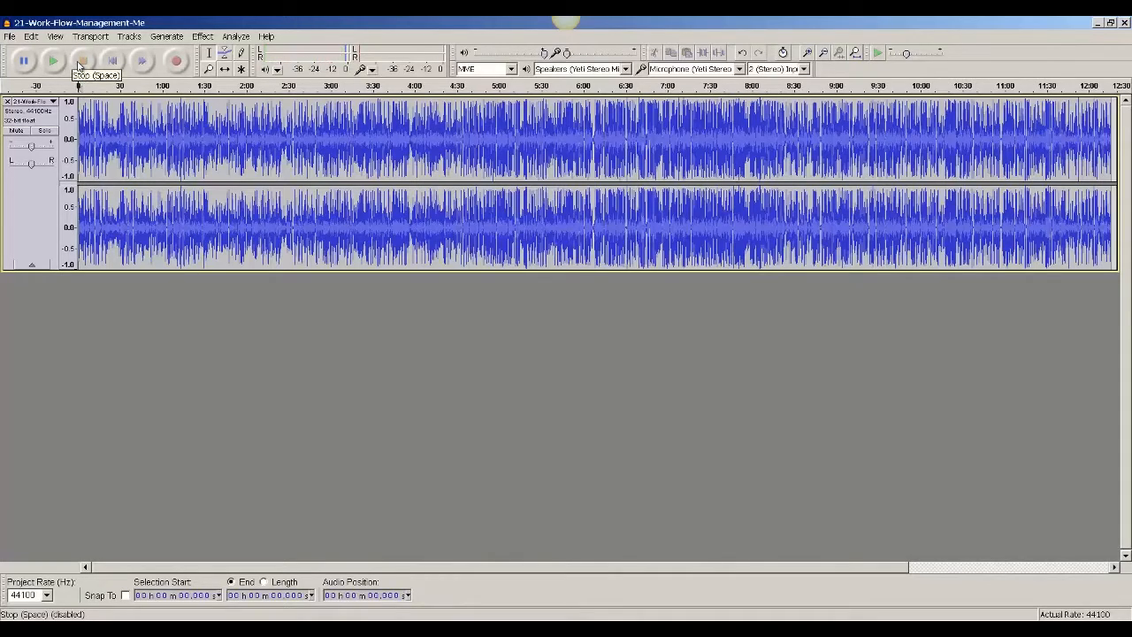
left_click(54, 60)
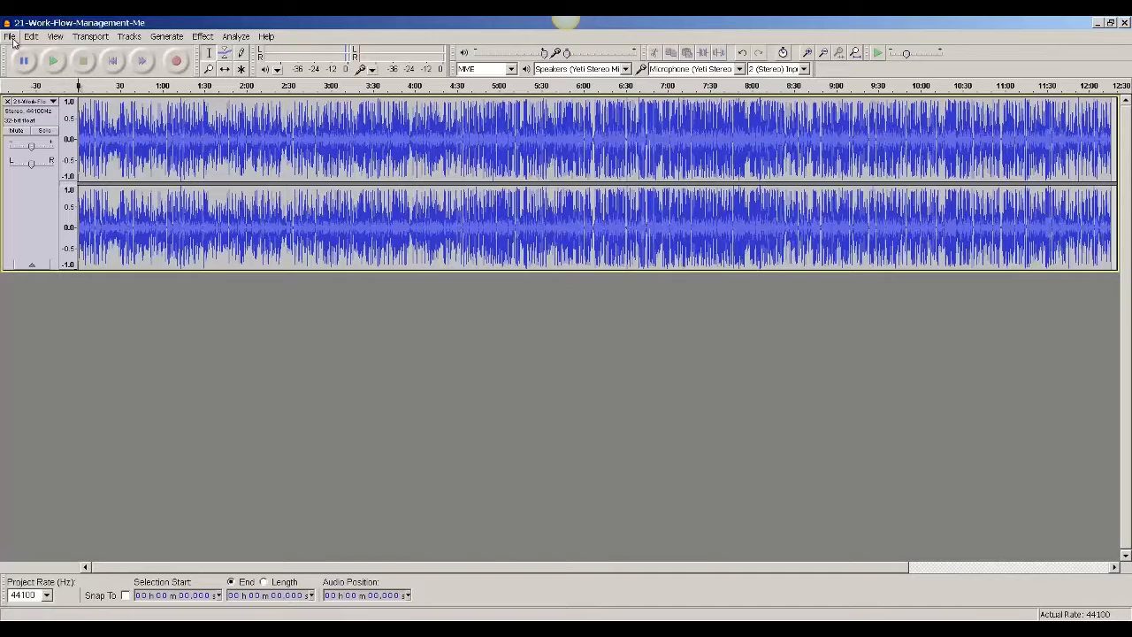
Import the episode-number clip as a second track and slide it along the timeline with Time Shift
left_click(11, 35)
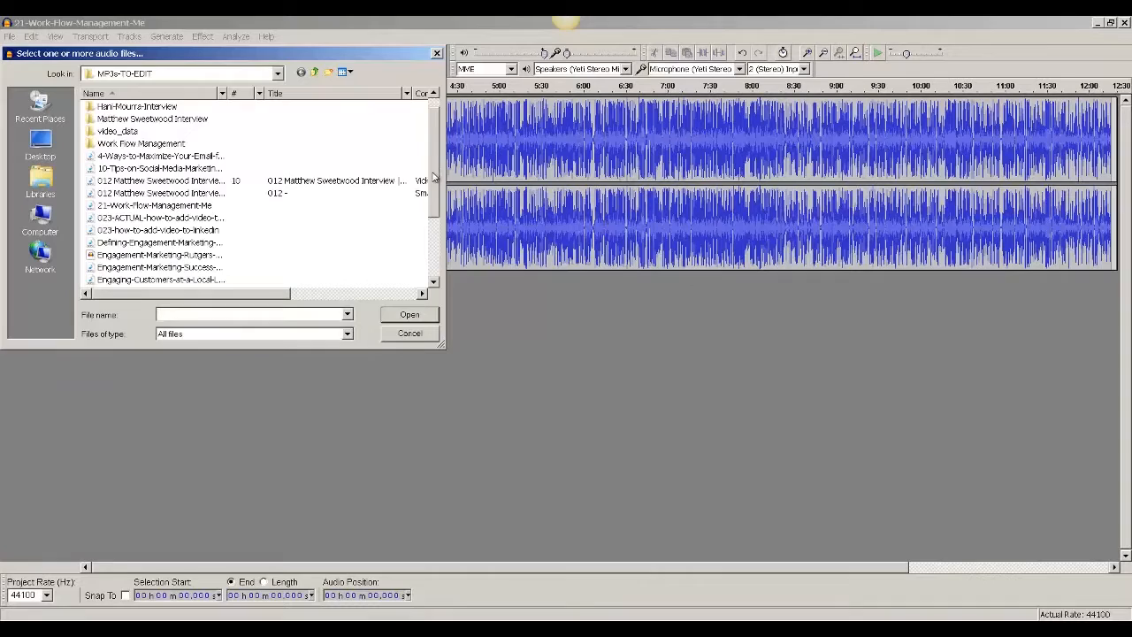
scroll("down", 3)
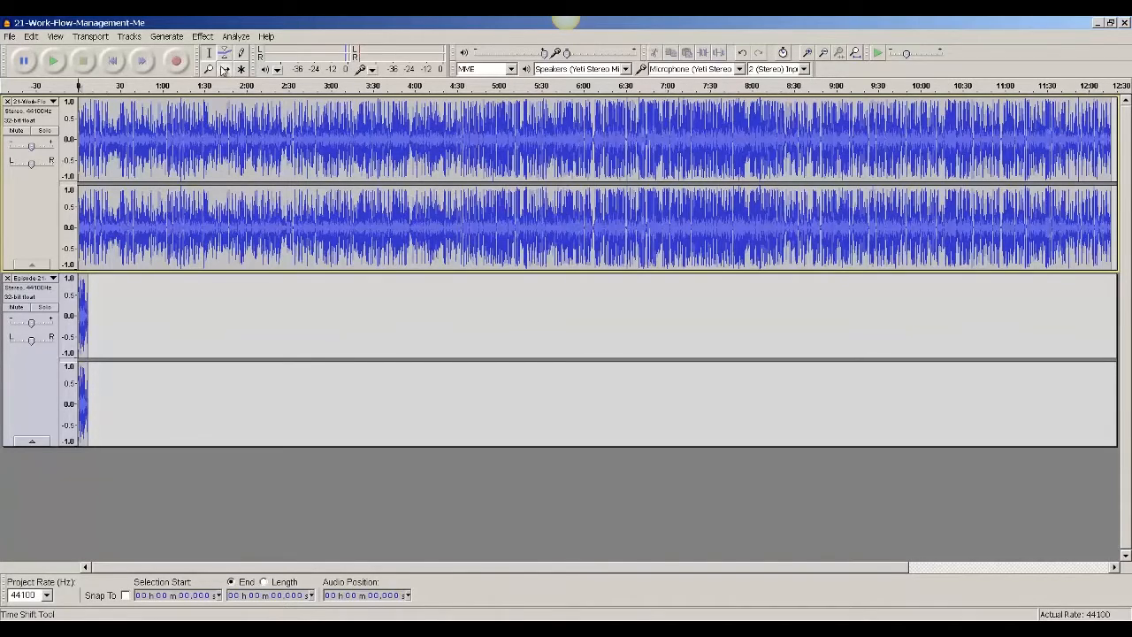
left_click(223, 67)
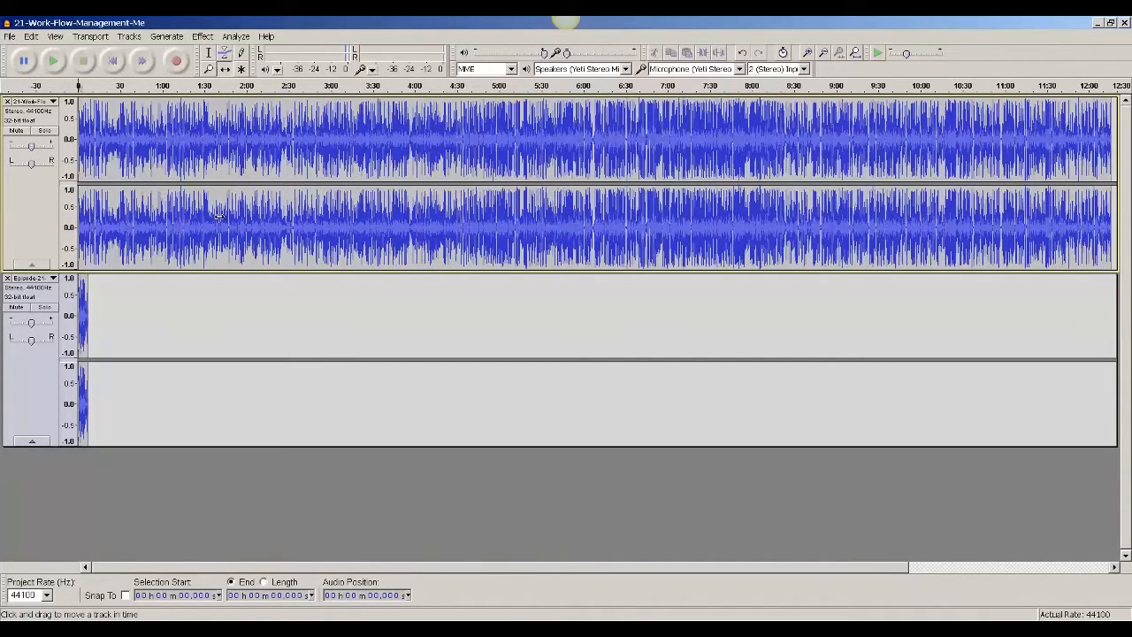
left_click_drag(159, 138, 280, 138)
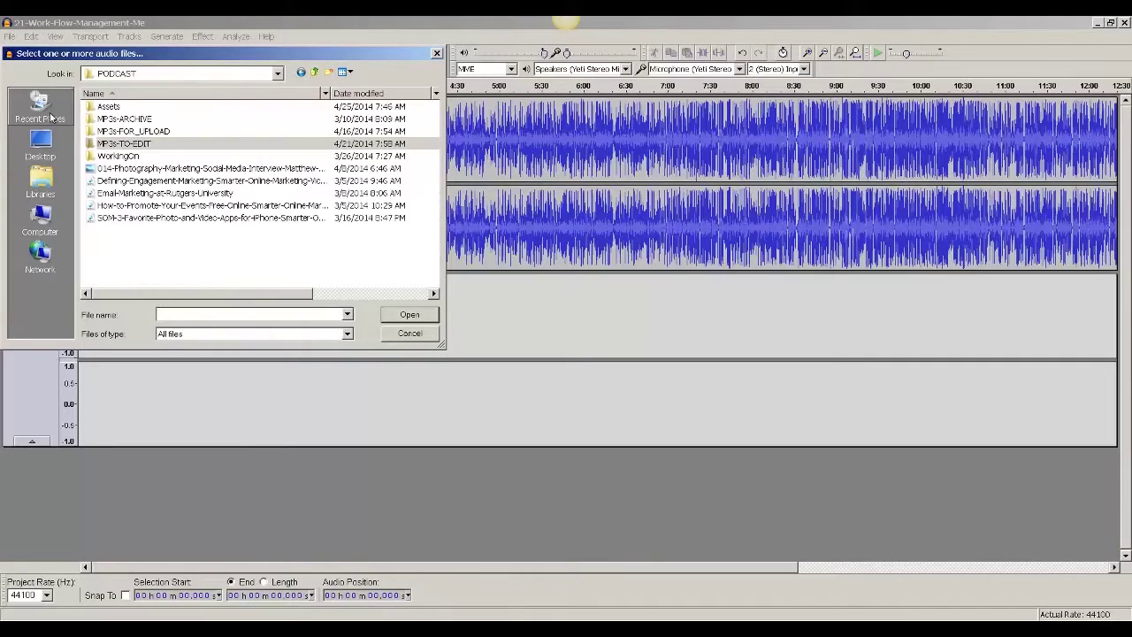
Import the Intro MP3 from the Assets folder as a third track
double_click(109, 106)
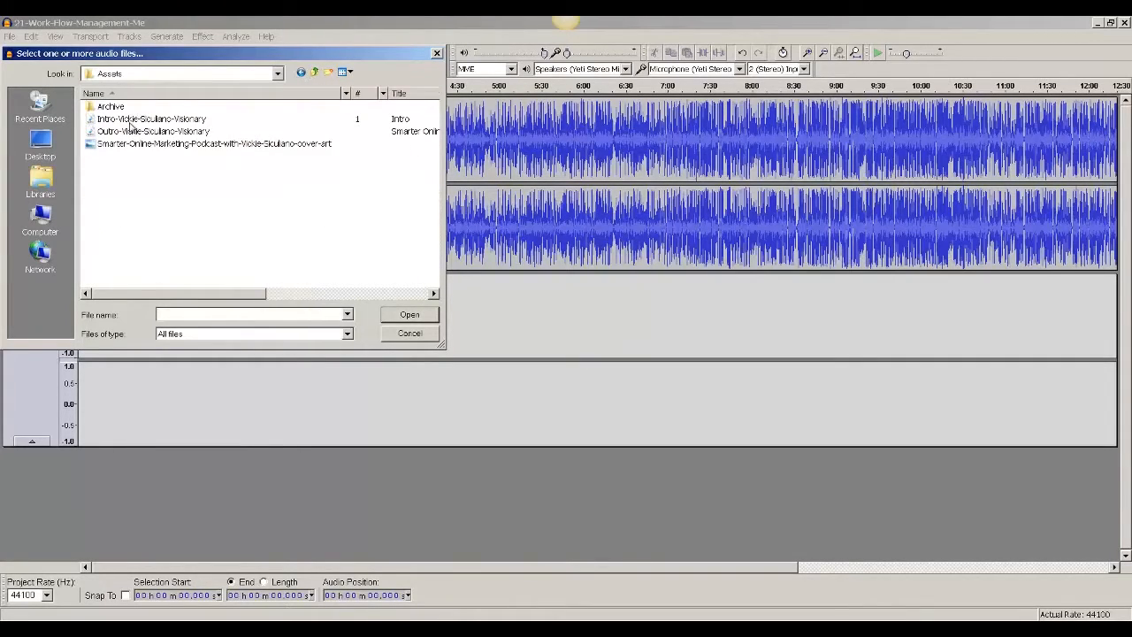
mouse_move(152, 118)
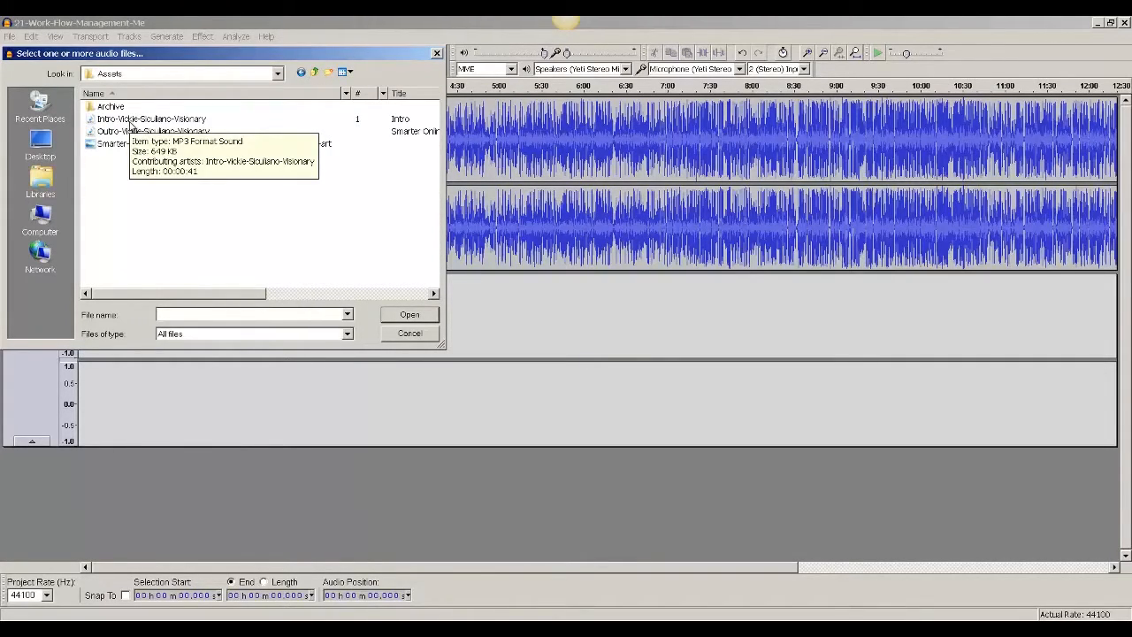
left_click(409, 315)
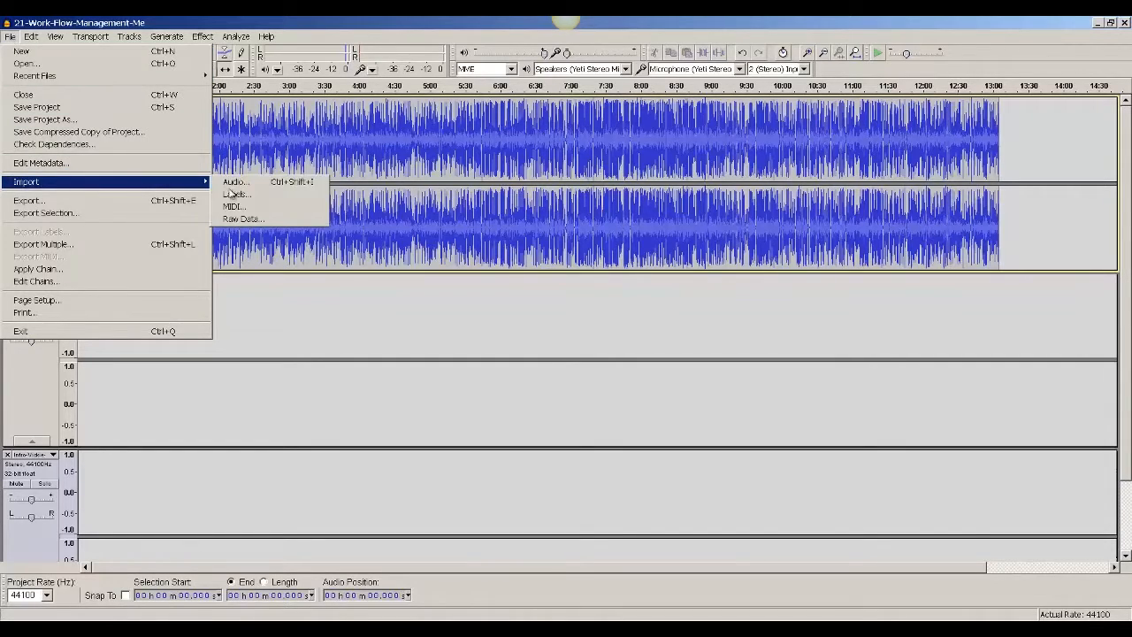
Import the outro from Assets and move the lower clips onto the top track after the episode's end
left_click(236, 181)
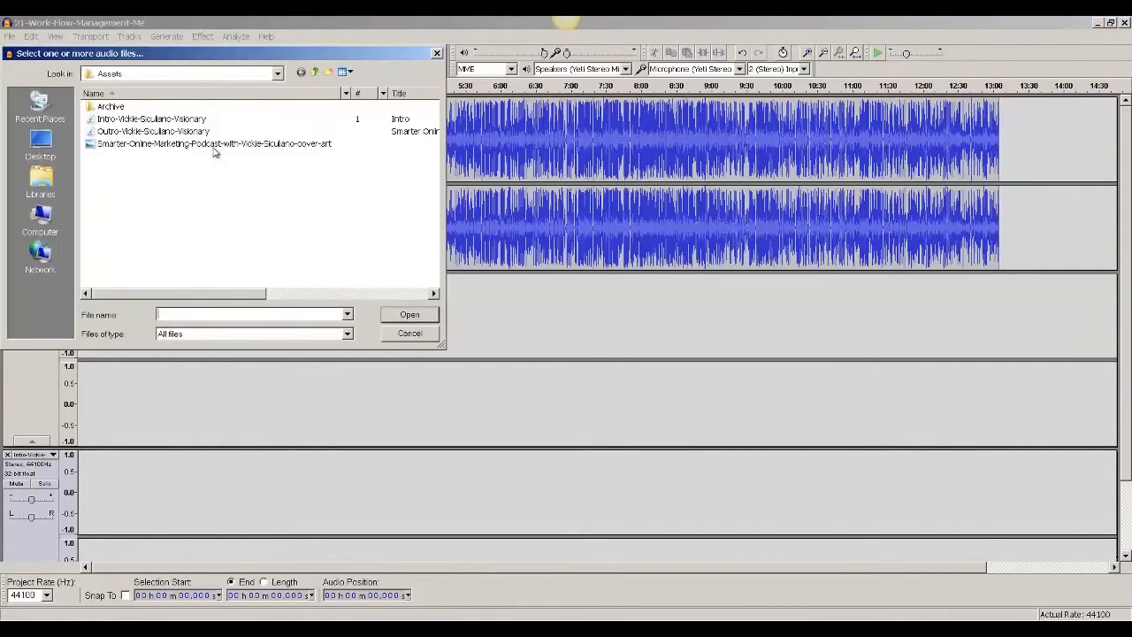
left_click(408, 333)
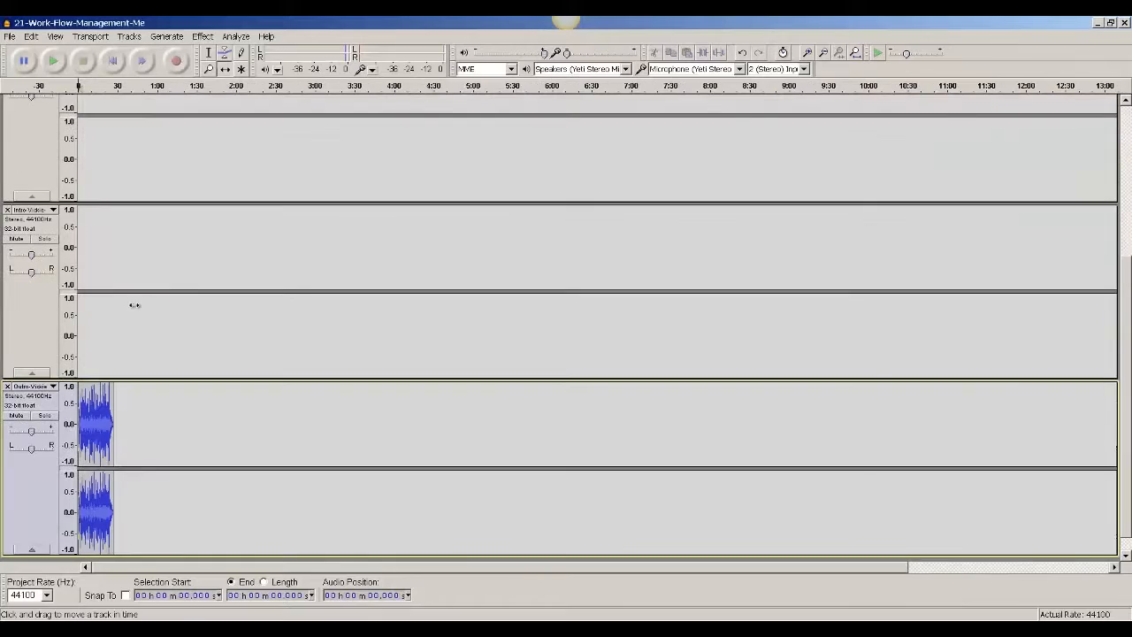
left_click_drag(96, 425, 481, 248)
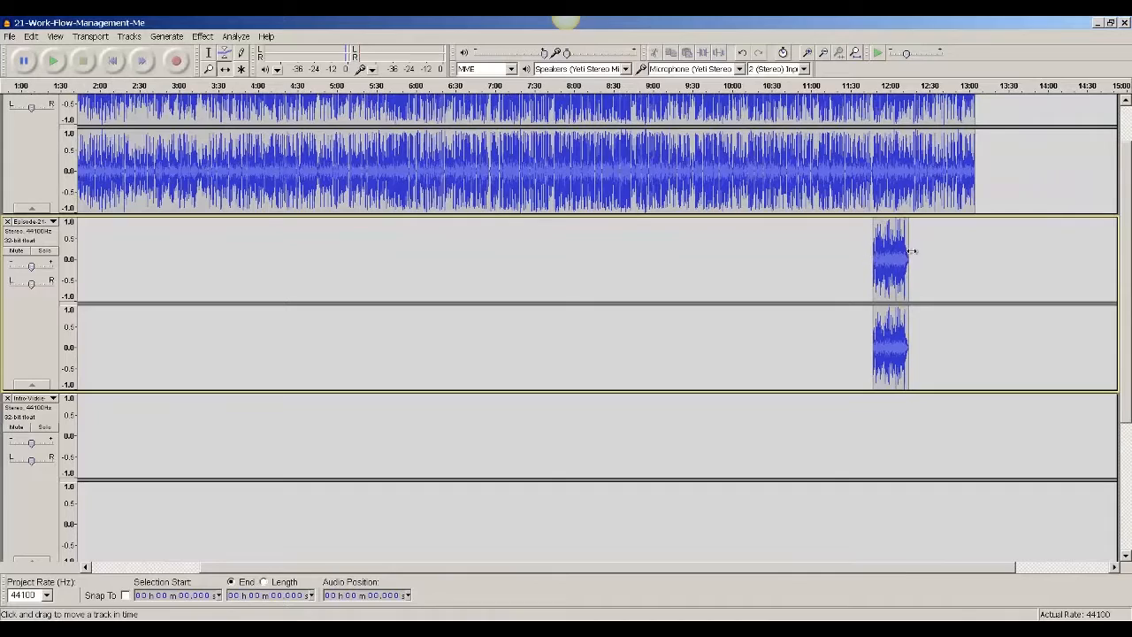
left_click_drag(888, 252, 990, 168)
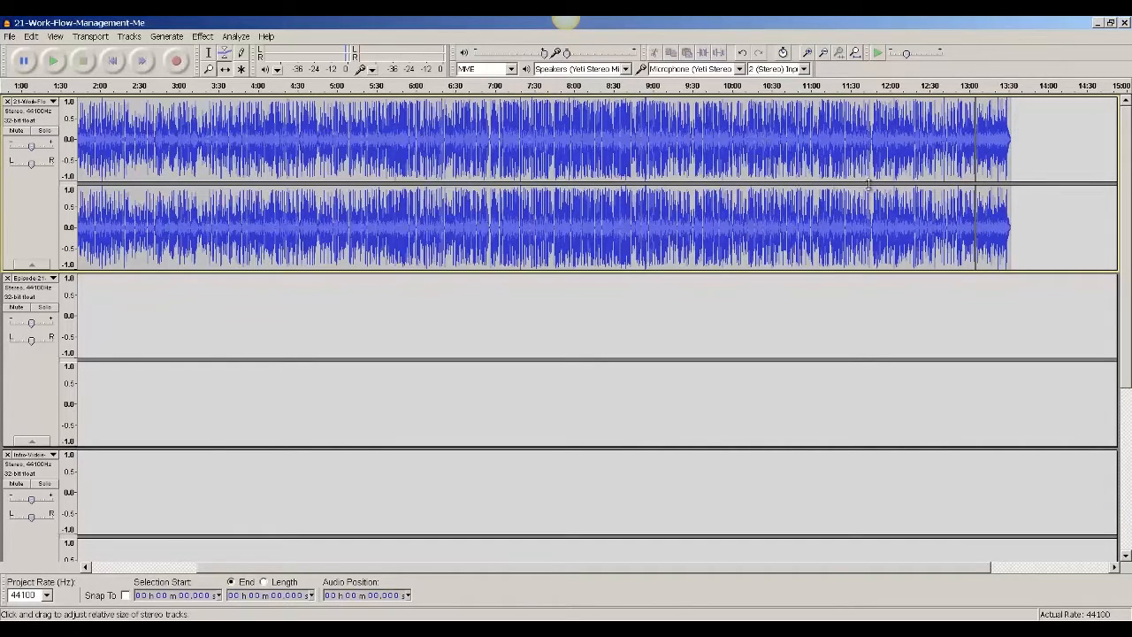
mouse_move(884, 134)
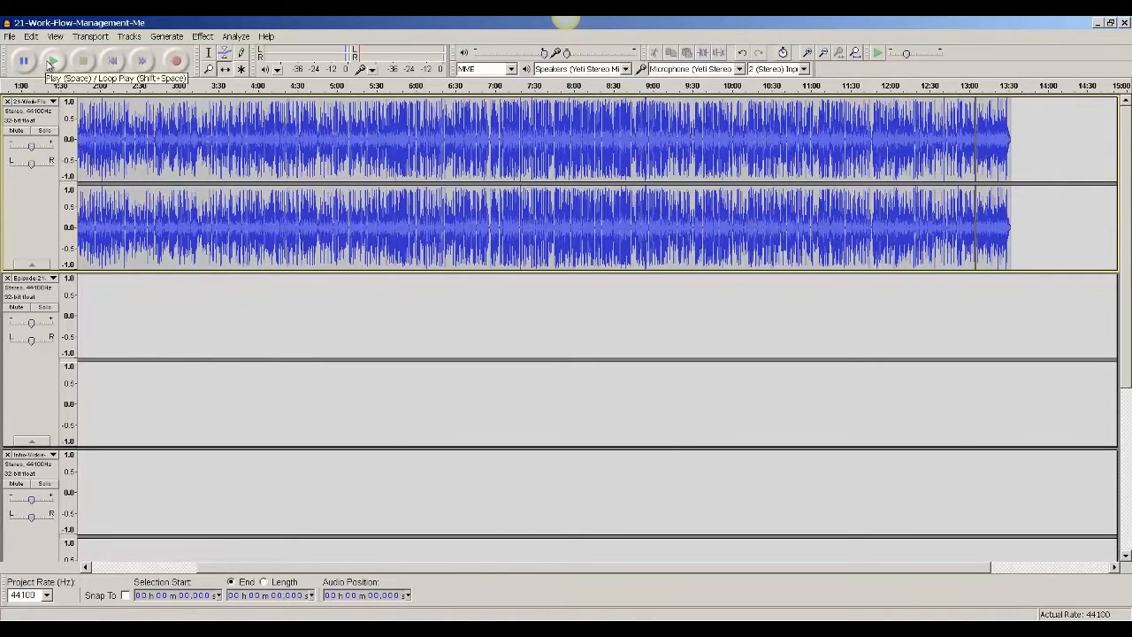
left_click(53, 60)
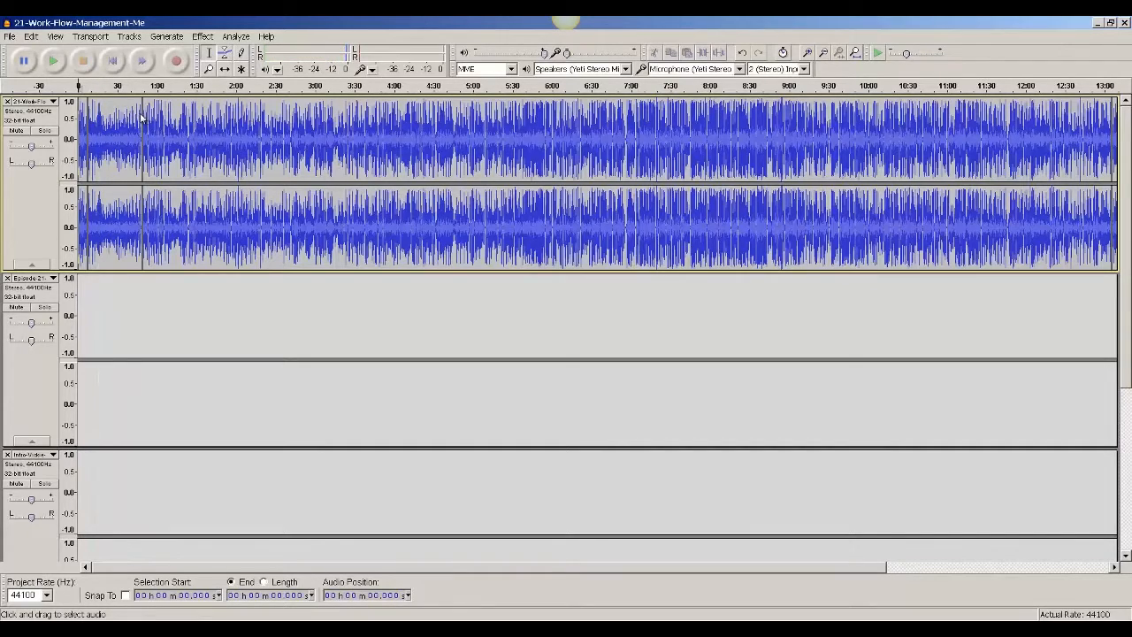
left_click(21, 60)
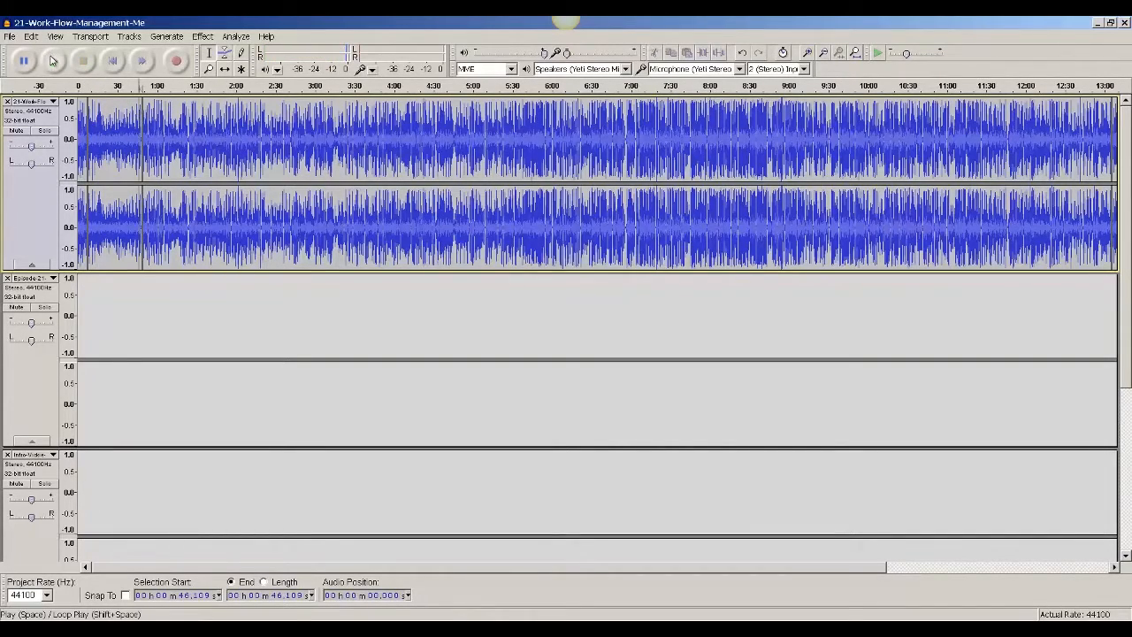
left_click(23, 60)
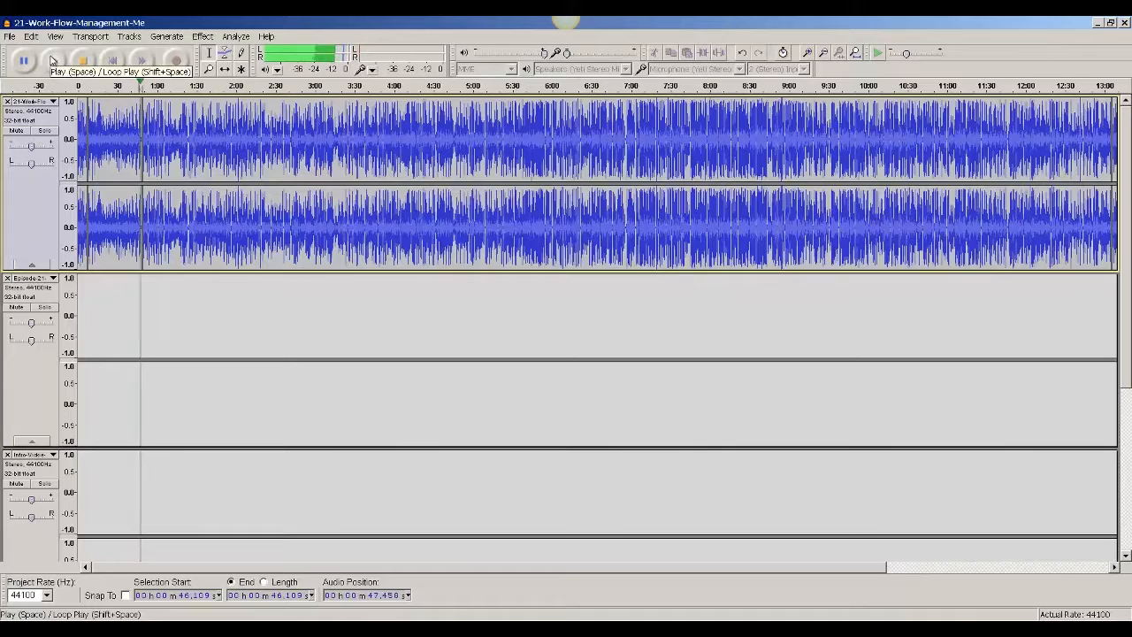
left_click(52, 61)
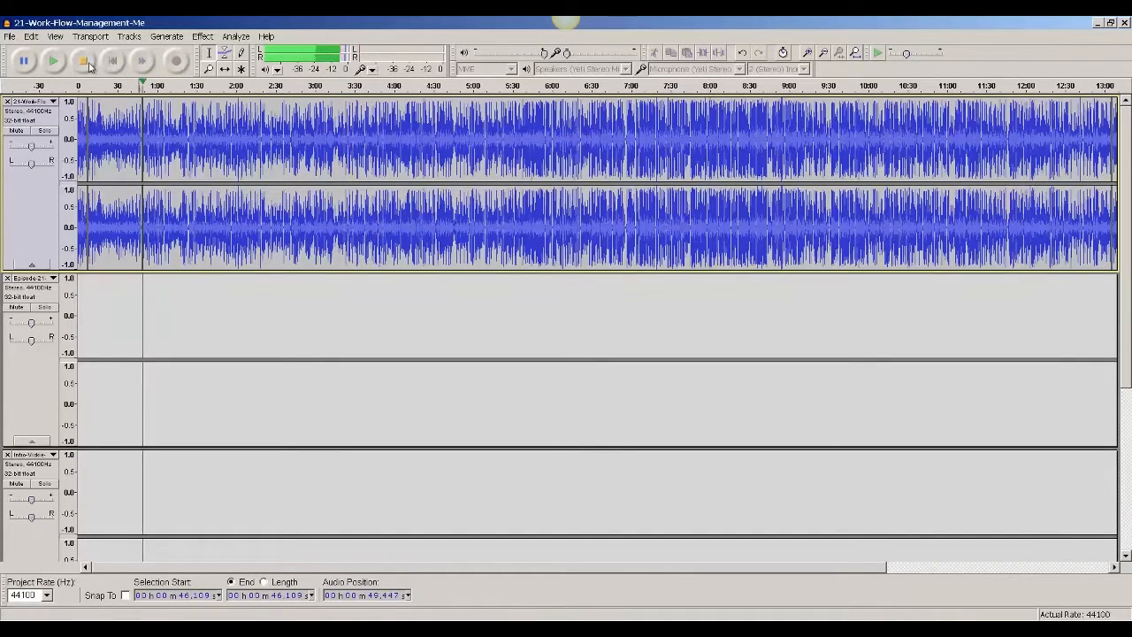
left_click(53, 60)
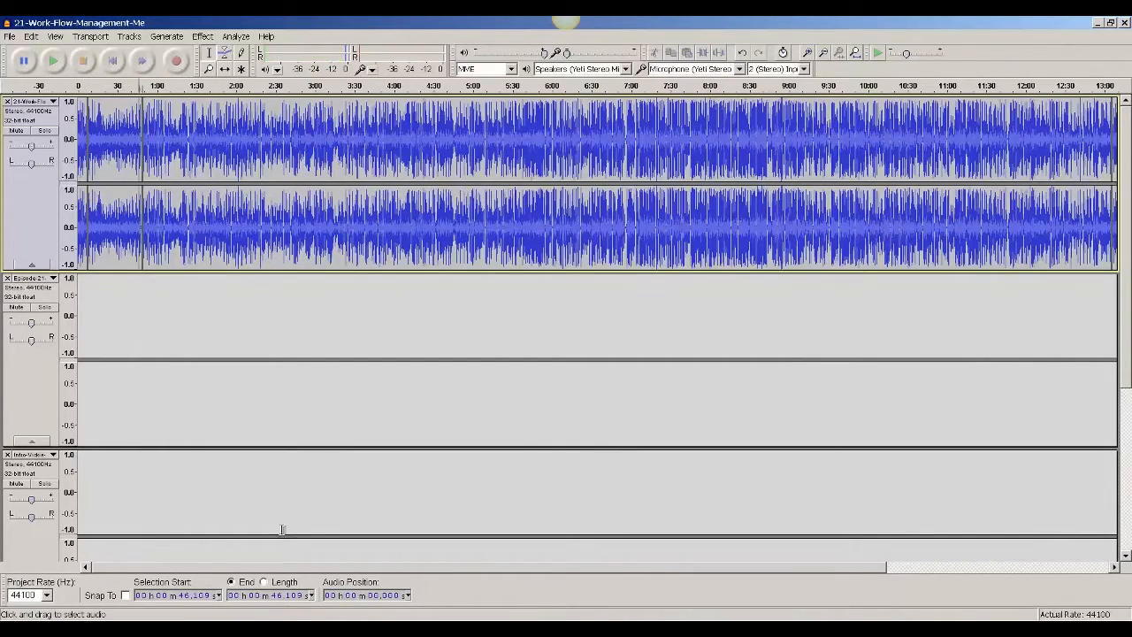
scroll("right", 3)
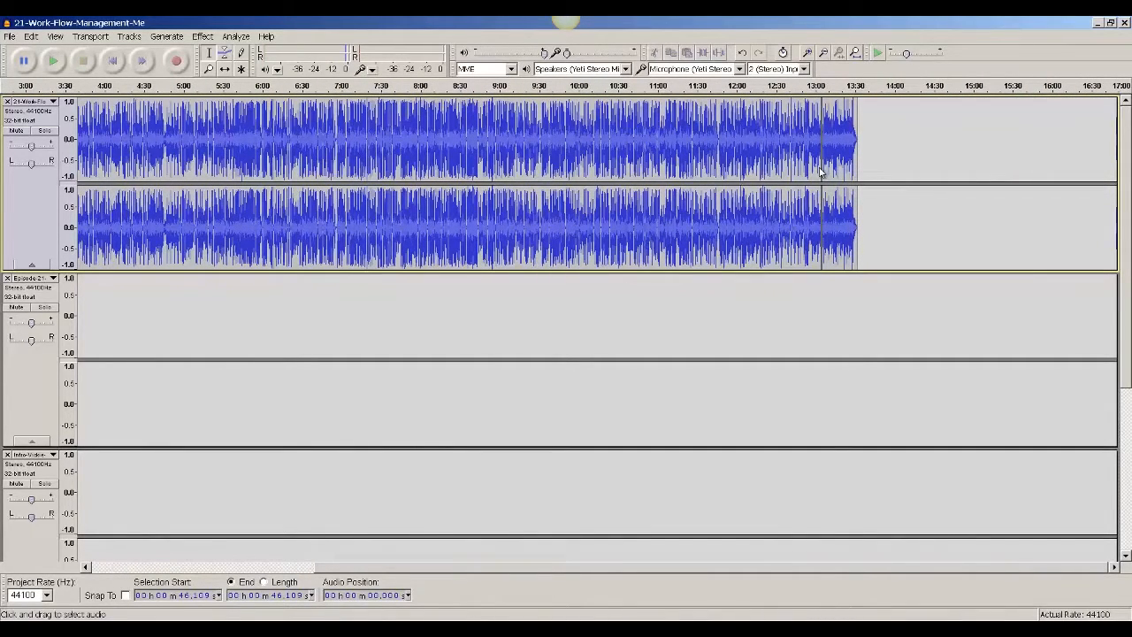
left_click(51, 60)
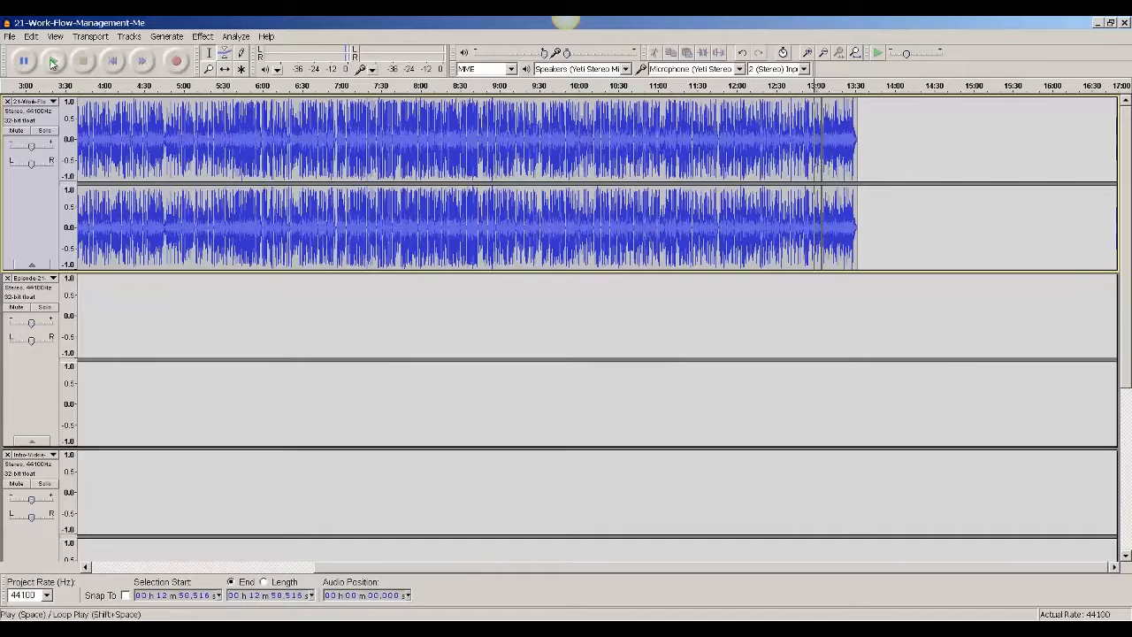
left_click(23, 61)
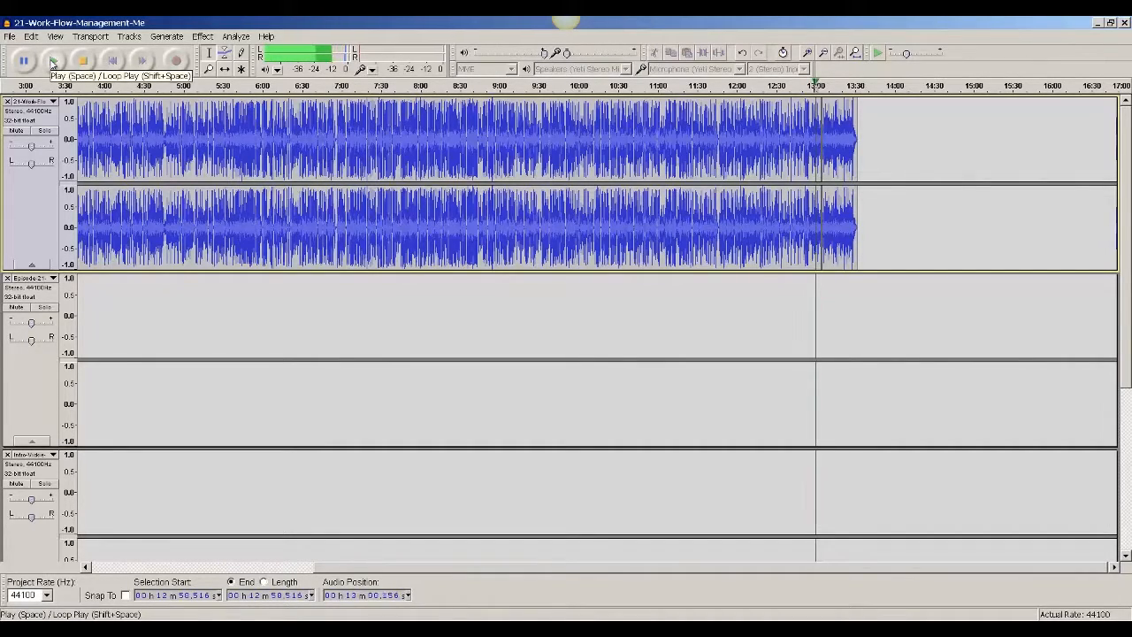
left_click(54, 60)
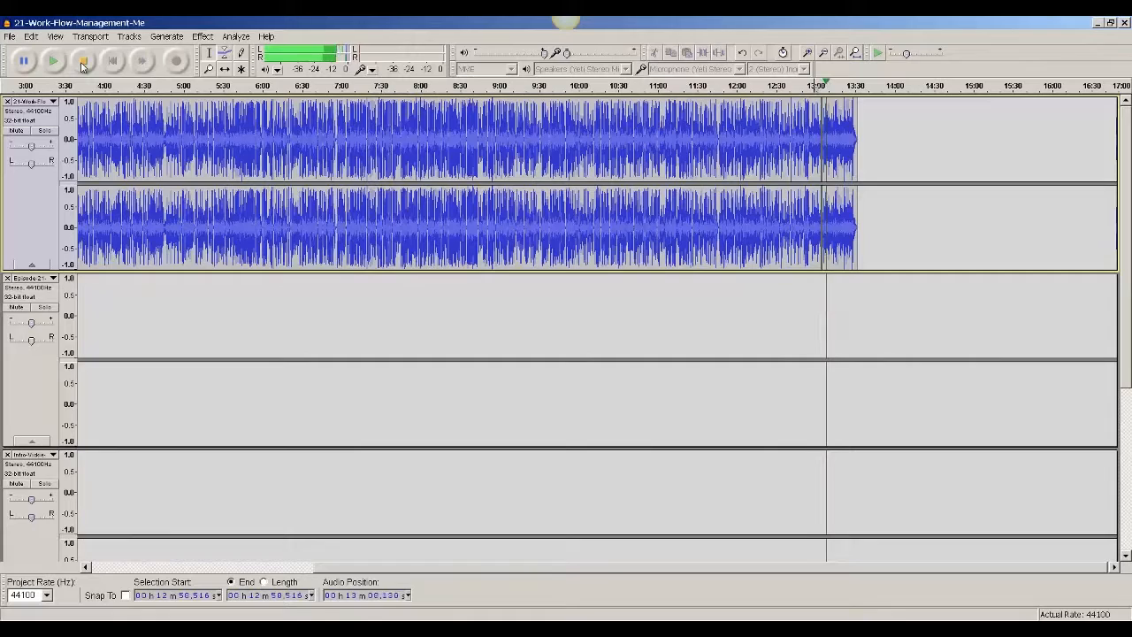
left_click(53, 60)
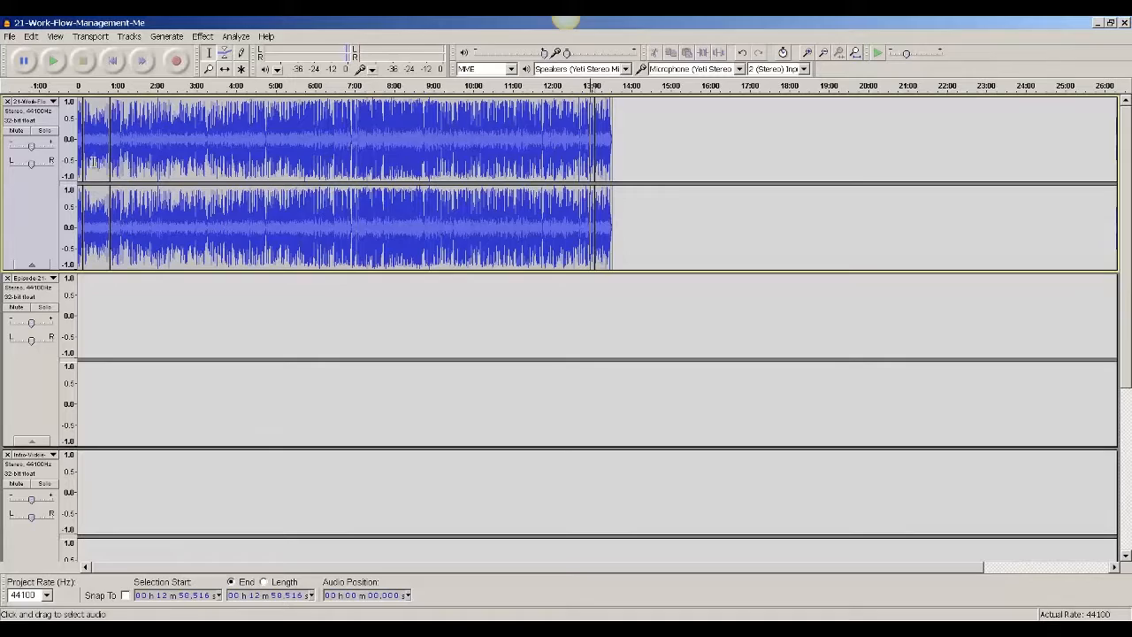
mouse_move(201, 138)
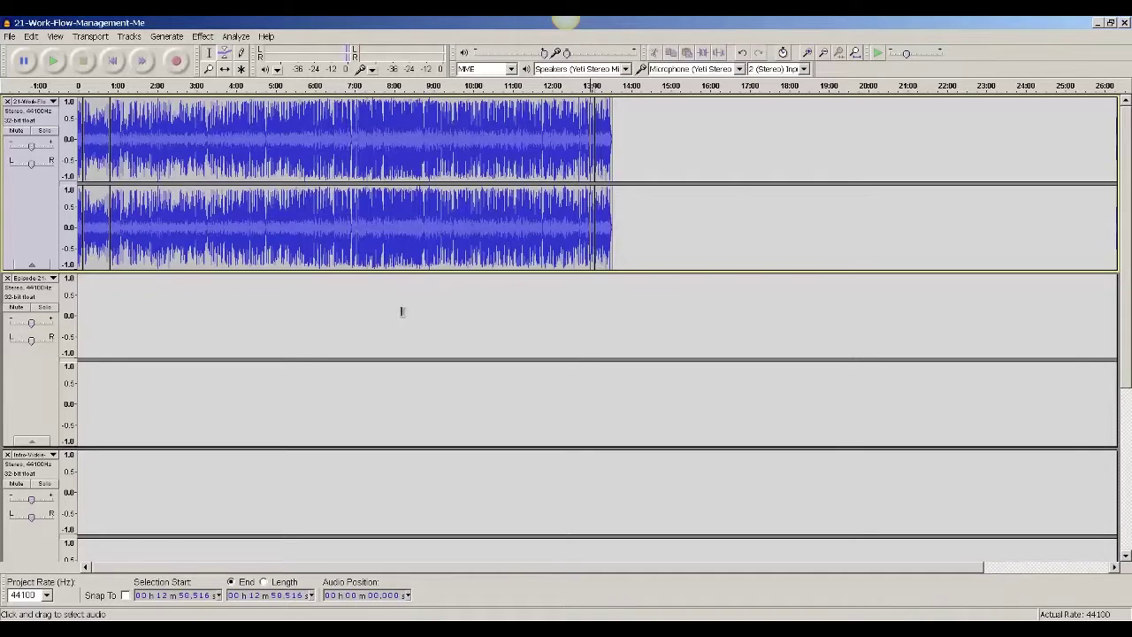
left_click(11, 35)
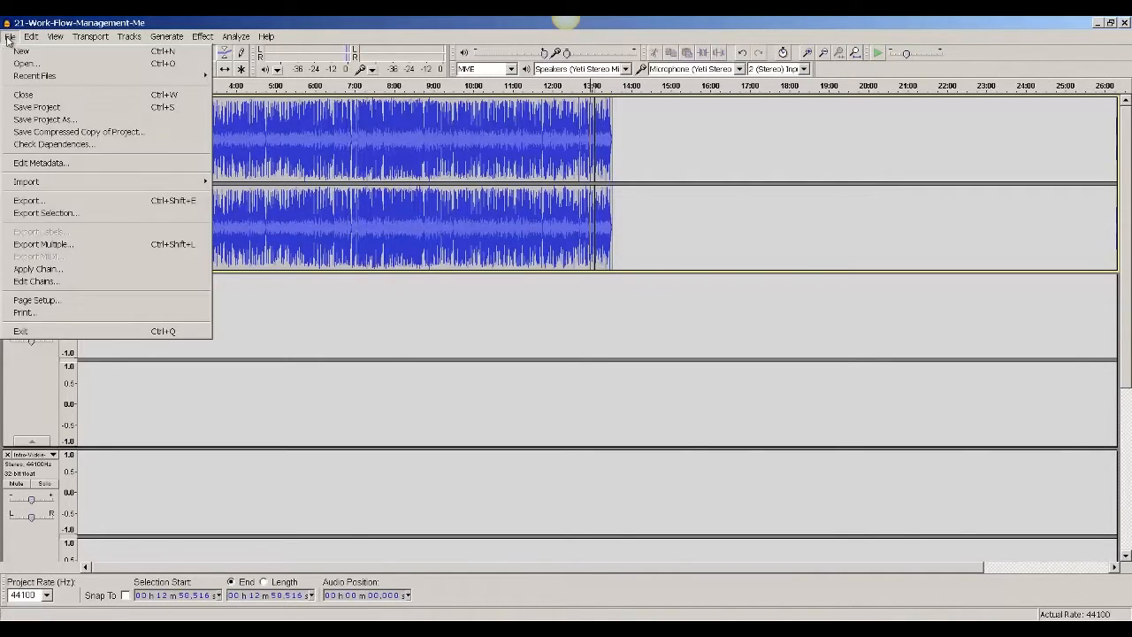
mouse_move(28, 202)
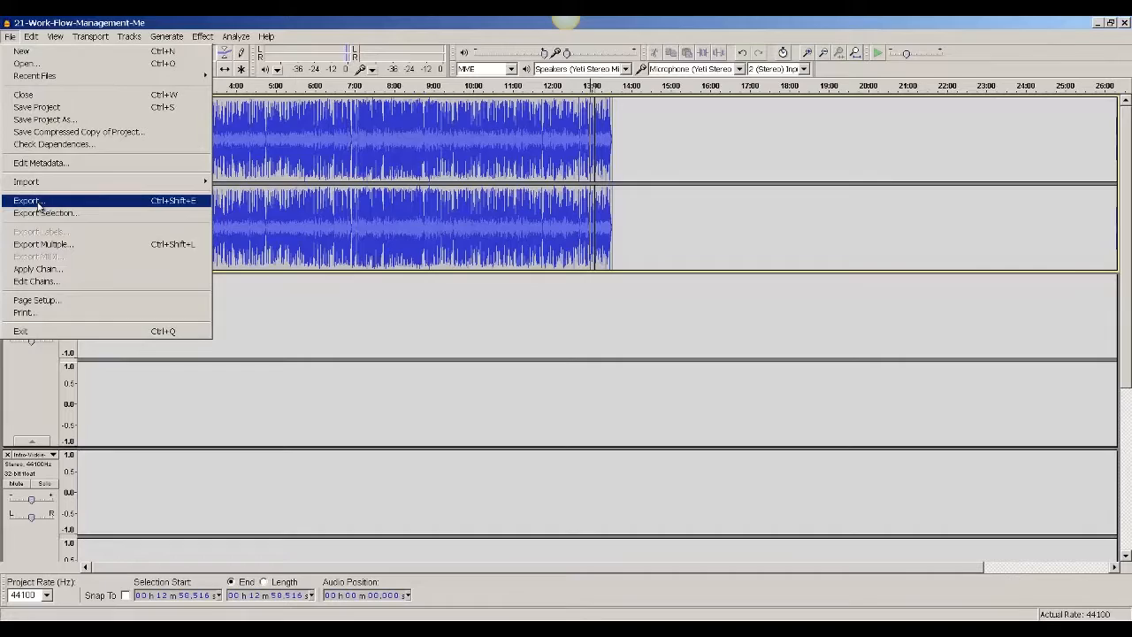
Export the project as MP3 Files, naming it after an existing episode file, and save
left_click(26, 200)
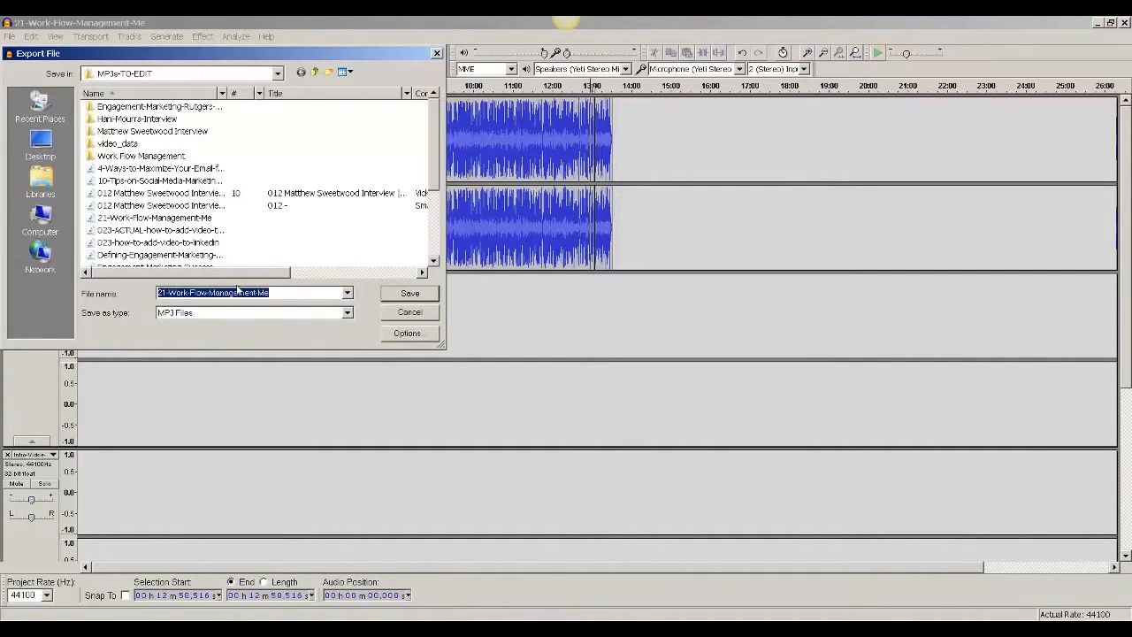
left_click(239, 292)
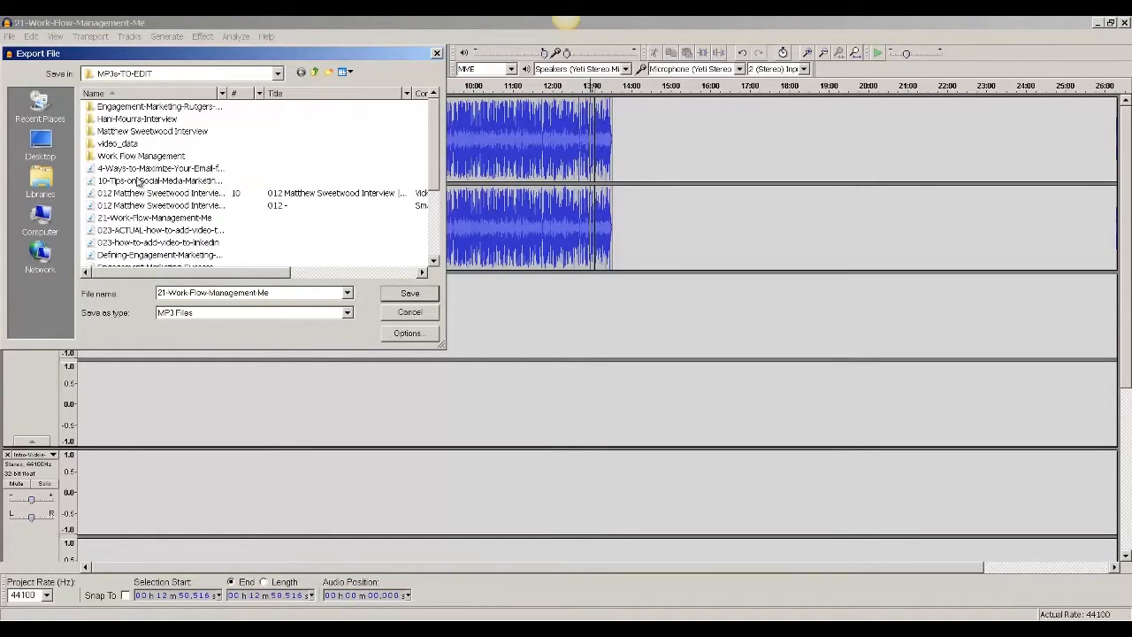
left_click(161, 168)
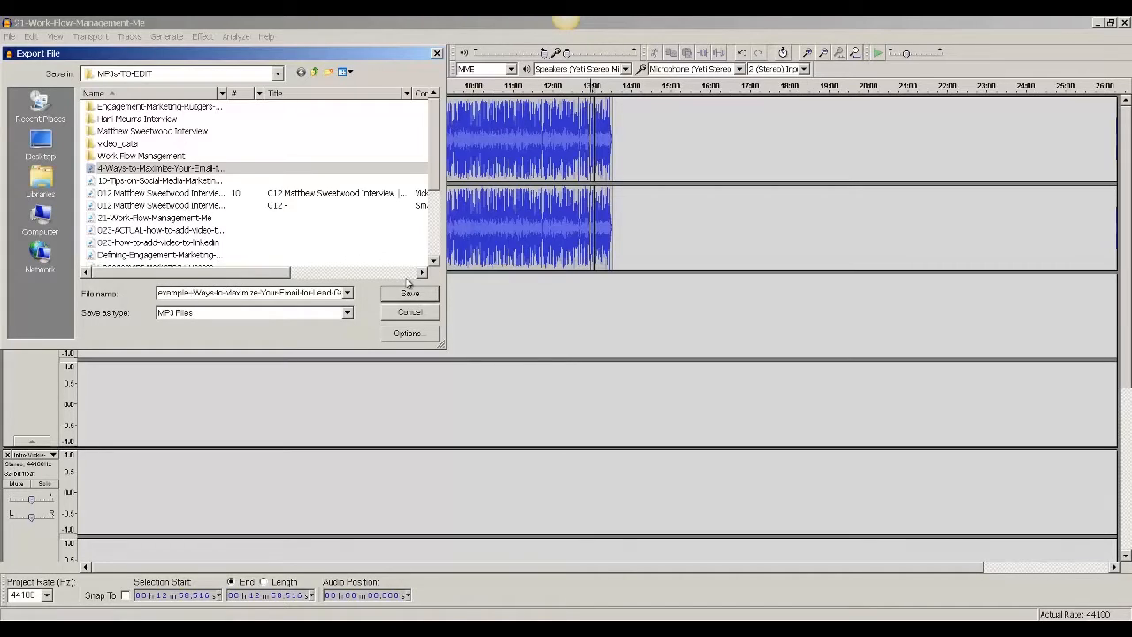
left_click(409, 294)
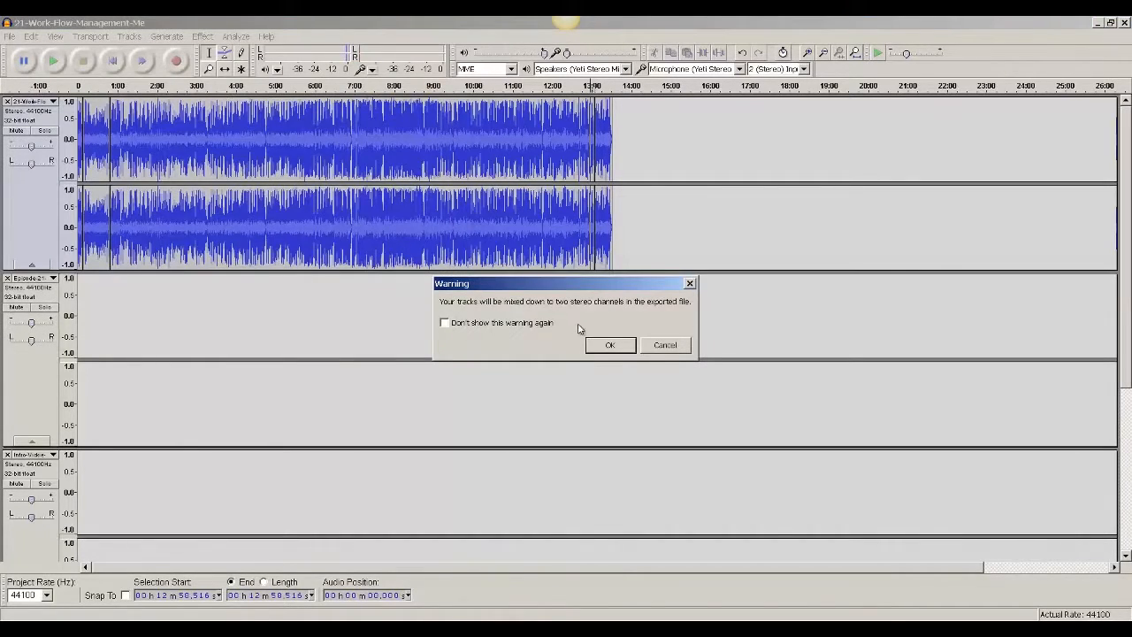
Accept the stereo mixdown, confirm the title and other metadata tags, and start the 128 kbps export
left_click(608, 345)
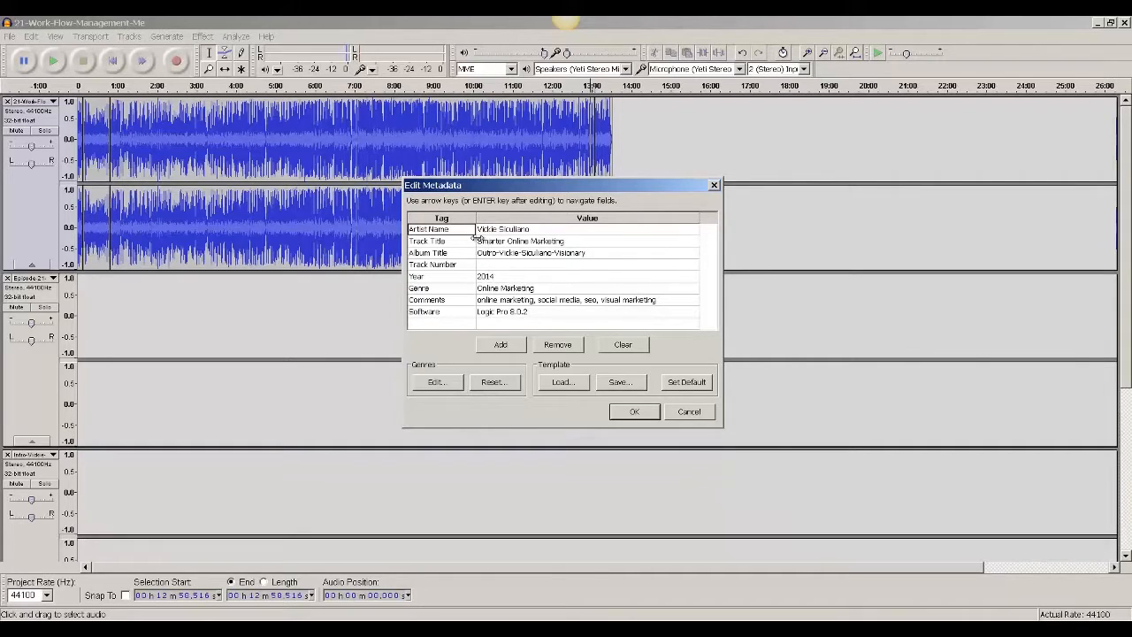
left_click(588, 240)
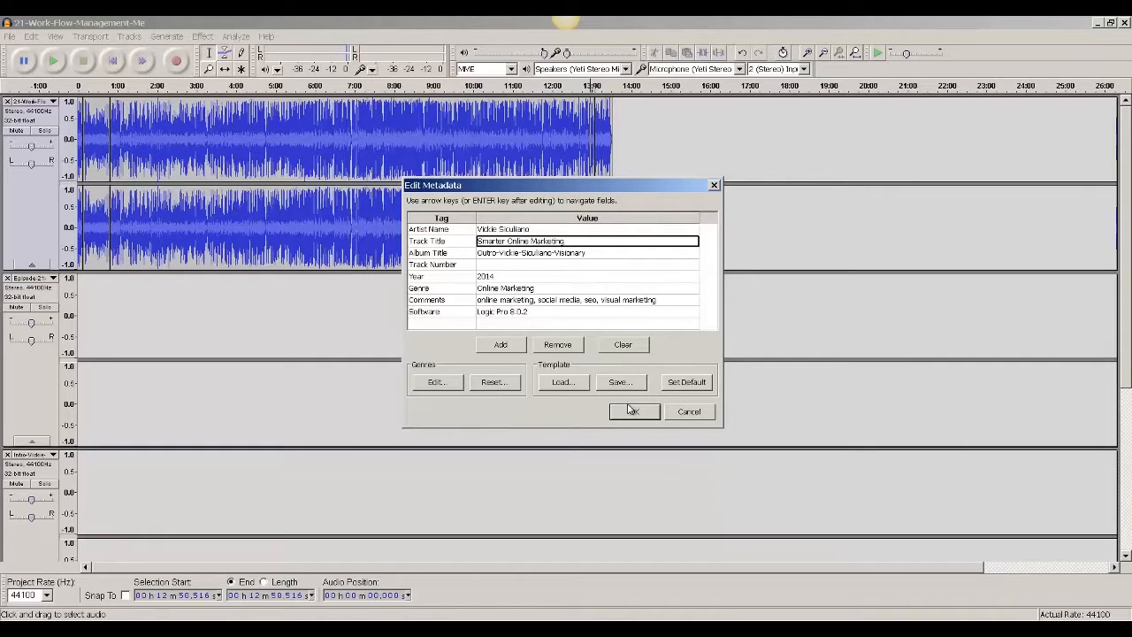
left_click(634, 411)
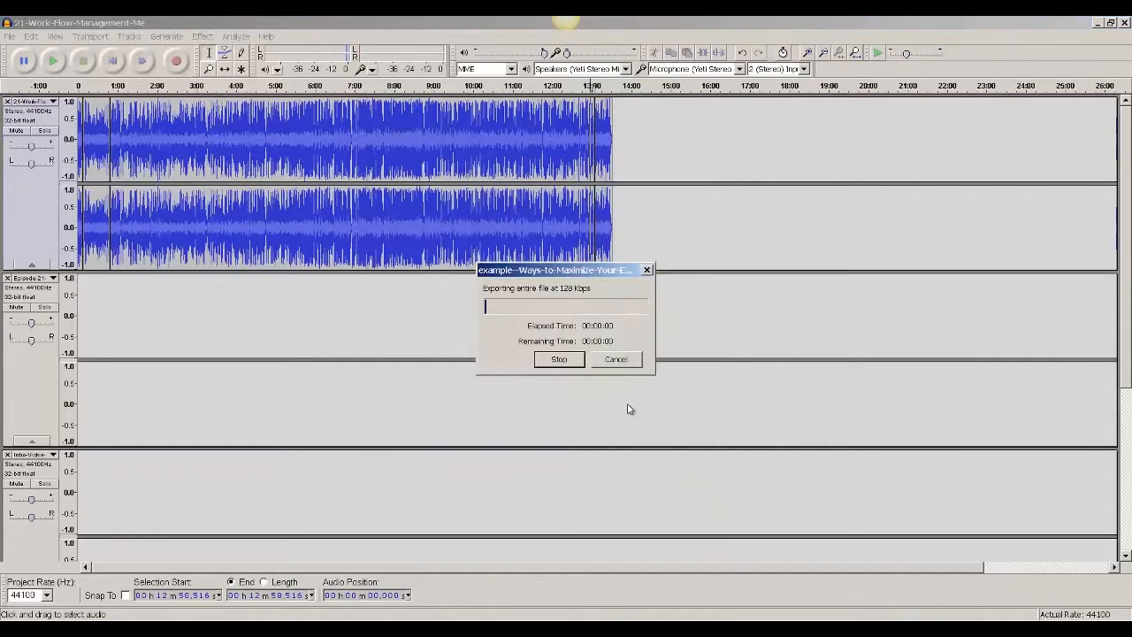